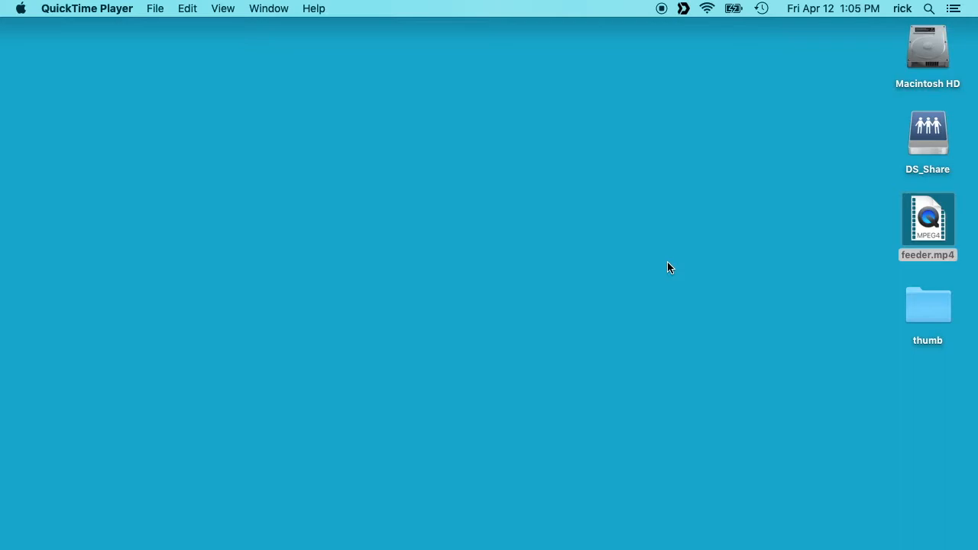
pyautogui.moveTo(805, 240)
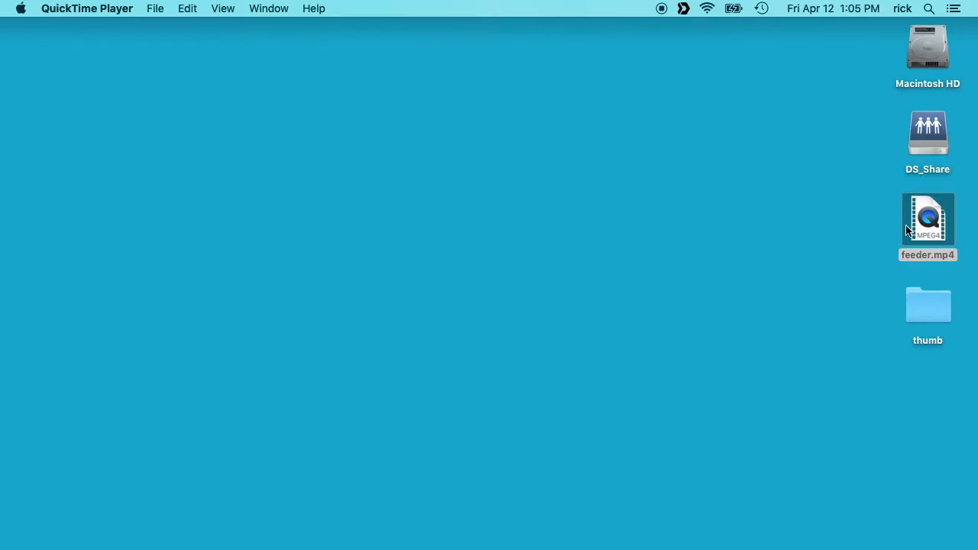
# Select the feeder.mp4 video icon on the desktop.
pyautogui.click(927, 219)
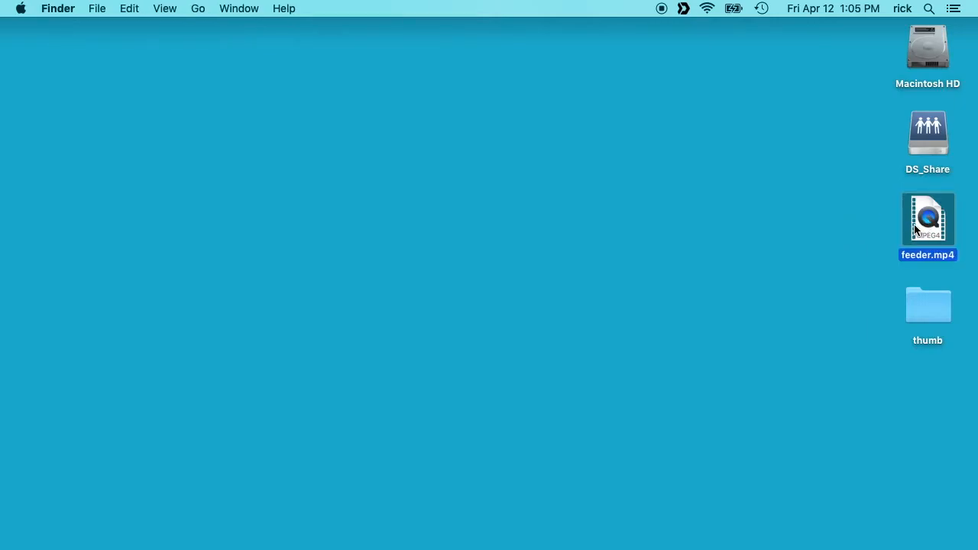
# Attempt to play feeder.mp4 in QuickTime Player and dismiss the incompatibility alert.
pyautogui.doubleClick(927, 220)
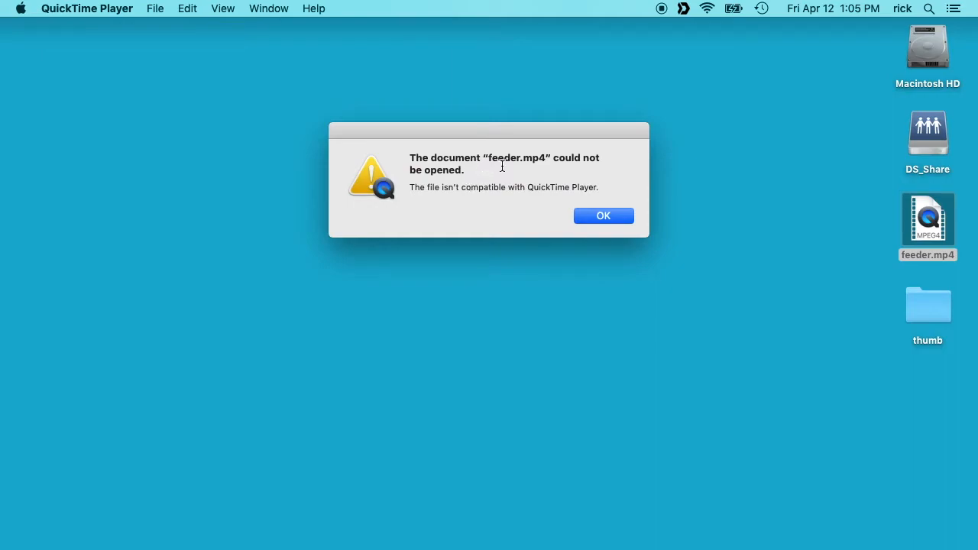
pyautogui.moveTo(419, 187)
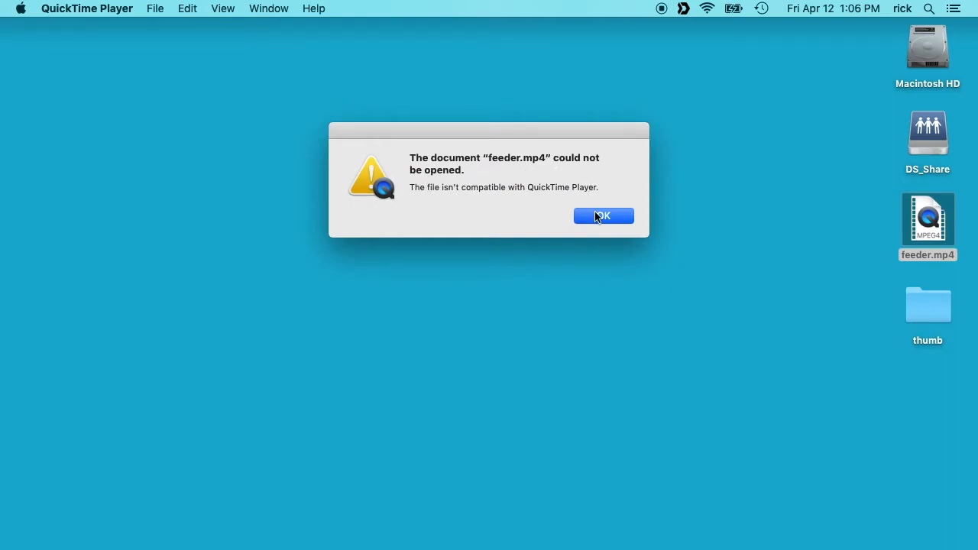
pyautogui.click(603, 216)
pyautogui.write('termi')
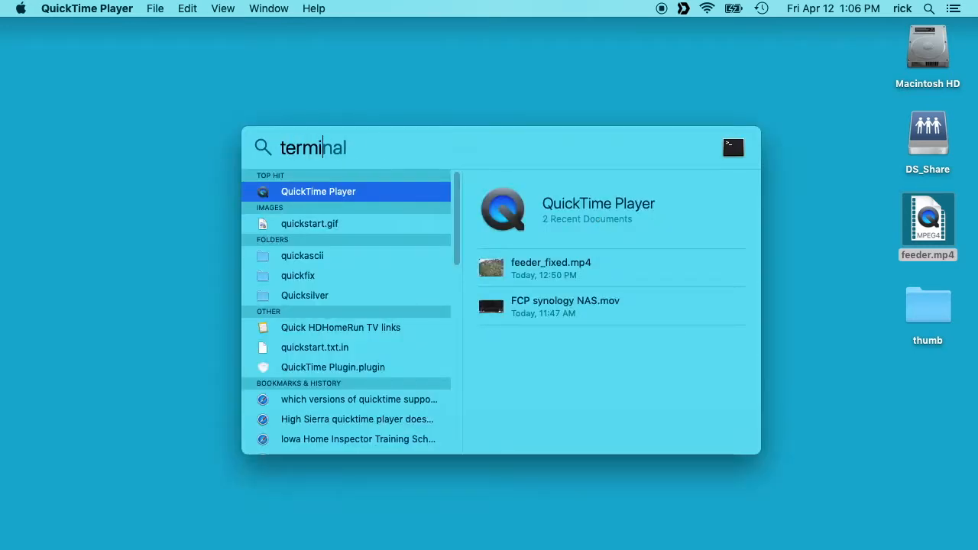
# Launch Terminal, cd into Desktop/, and run ffprobe on feeder.mp4 to reveal its HEVC stream.
pyautogui.press('enter')
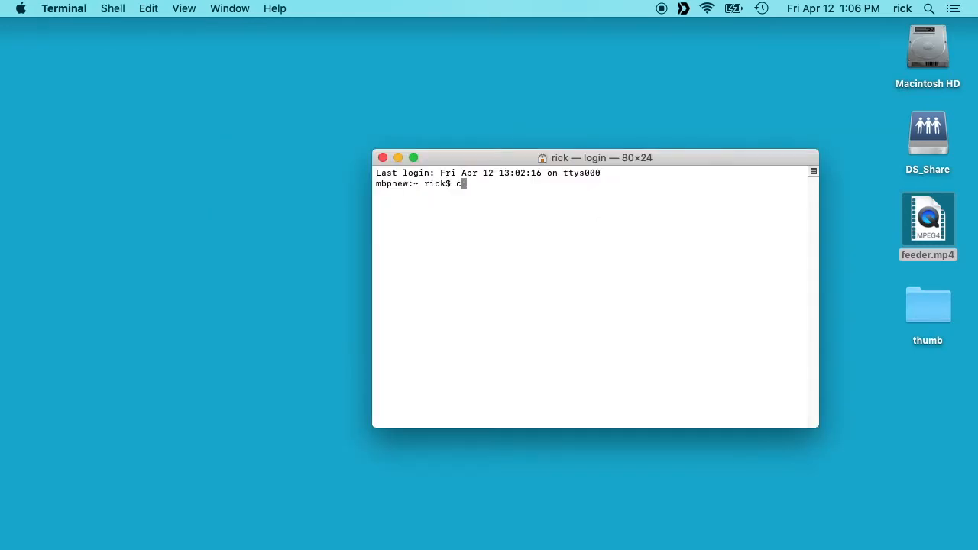
pyautogui.write('d Desktop/')
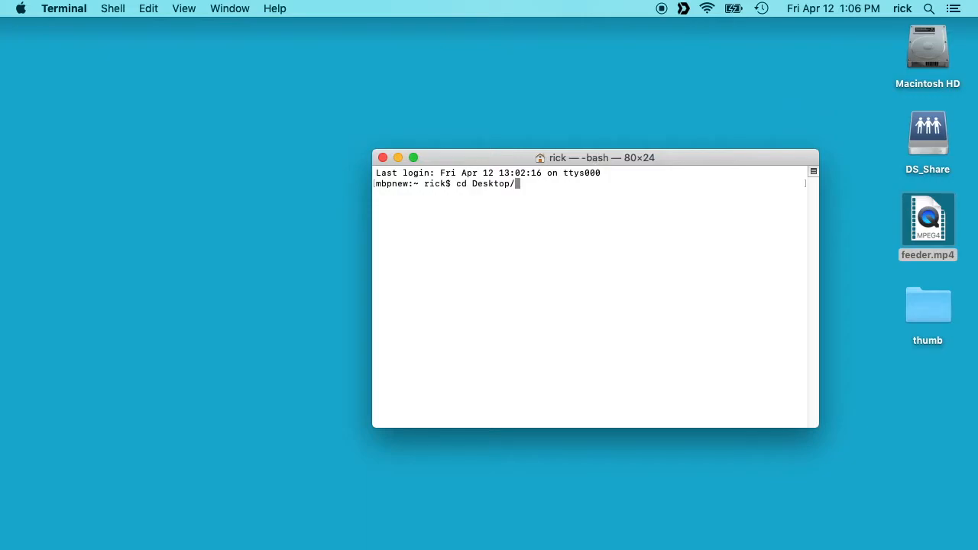
pyautogui.write('ffpr')
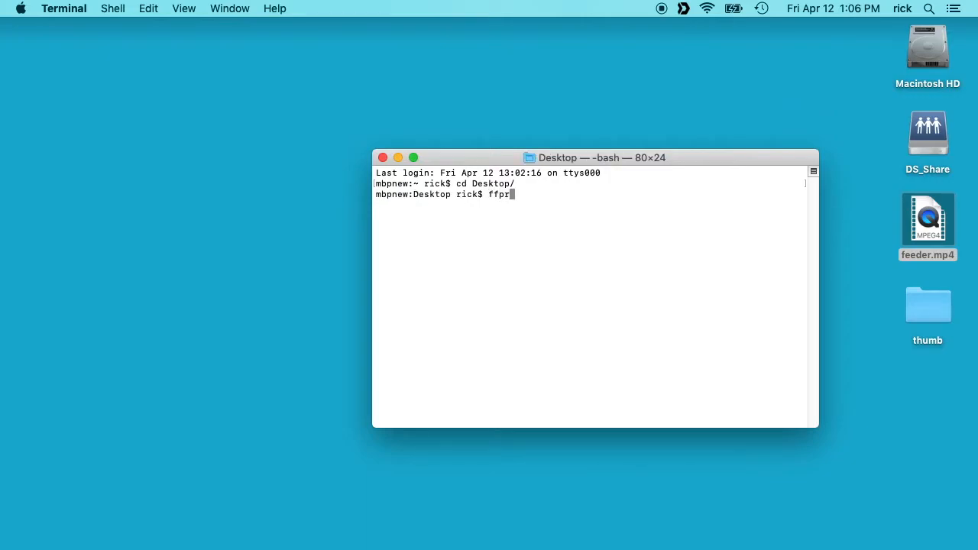
pyautogui.write('obe feeder.mp4')
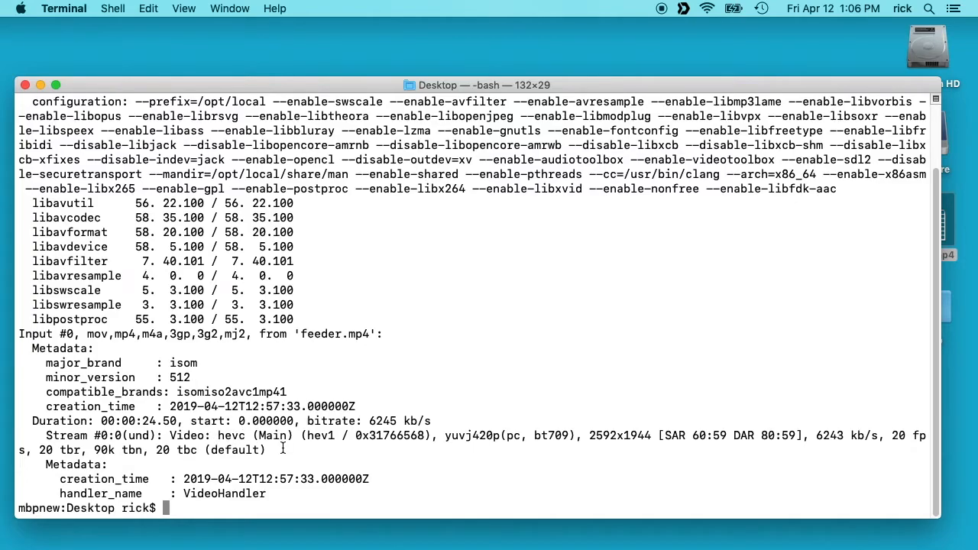
pyautogui.moveTo(285, 451)
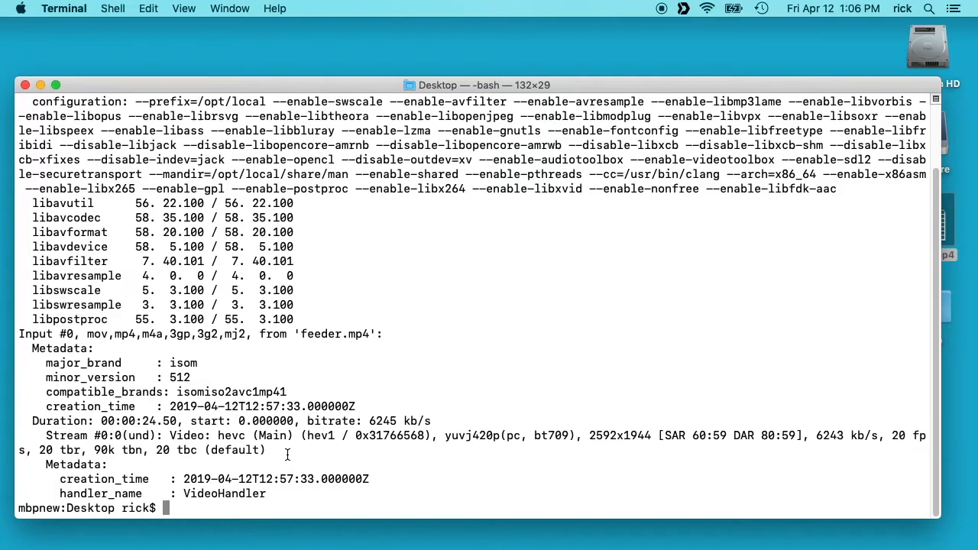
# Run ffplay feeder.mp4 to test playback, getting a deprecated pixel format warning.
pyautogui.write('ffplay feeder.mp4')
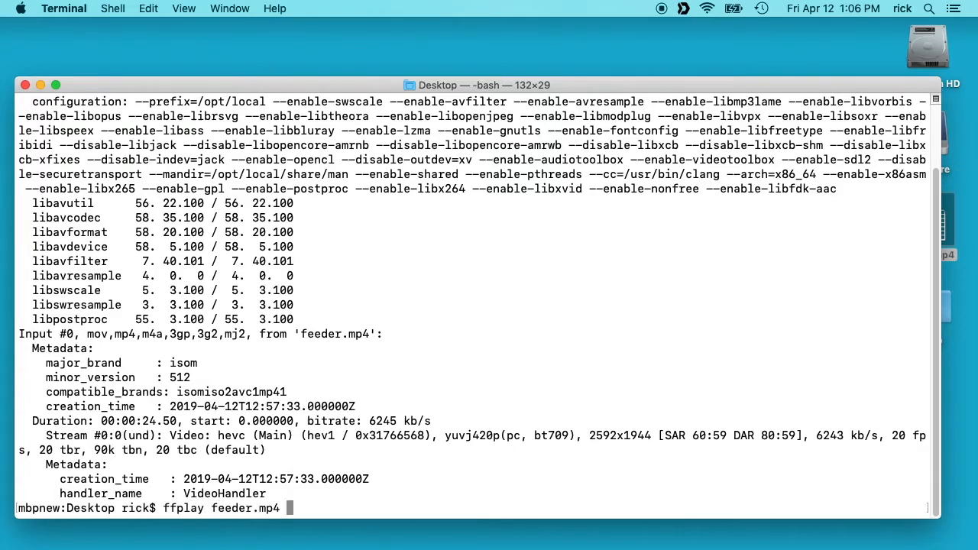
pyautogui.press('Return')
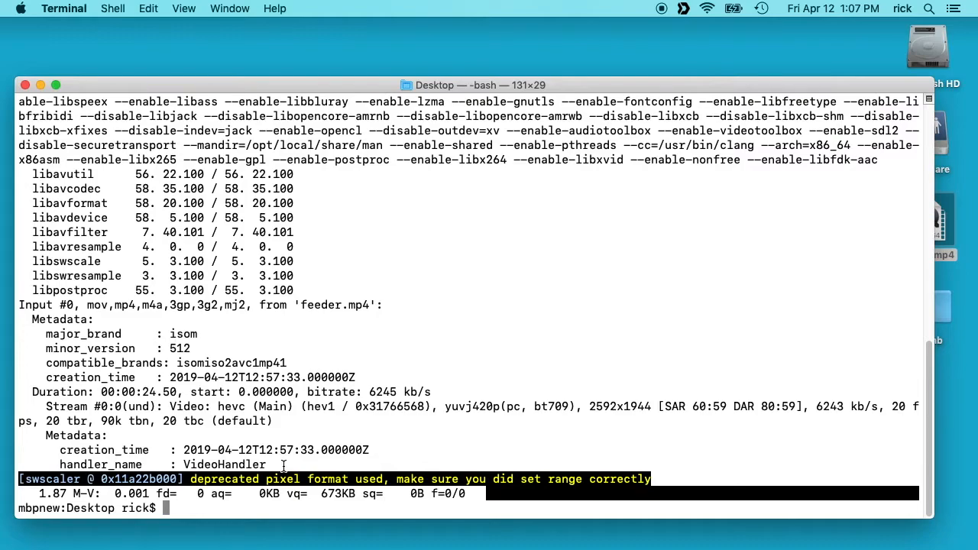
# Run ffmpeg -i feeder.mp4 -codec copy -tag:v hvc1 feeder_fixed.mp4 to remux the video.
pyautogui.write('ffmpeg')
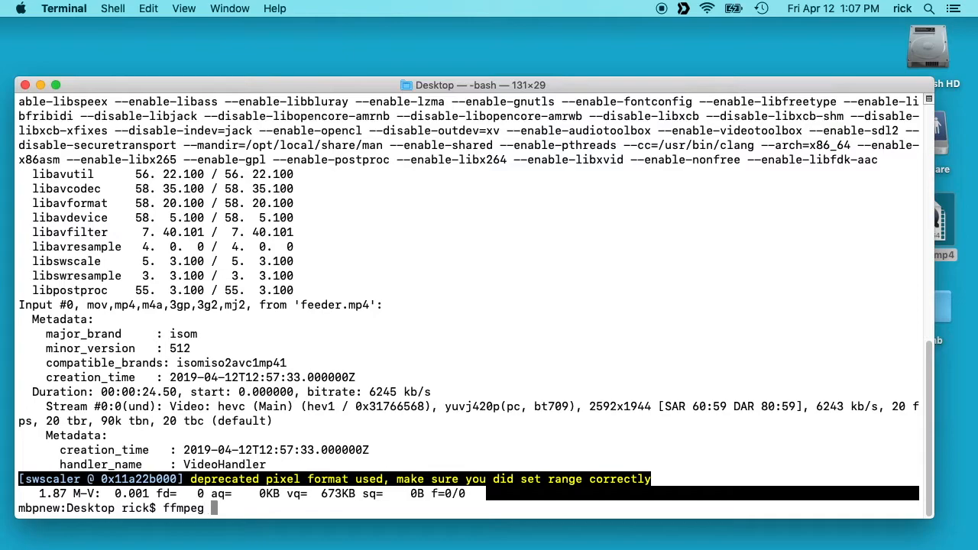
pyautogui.write('-i')
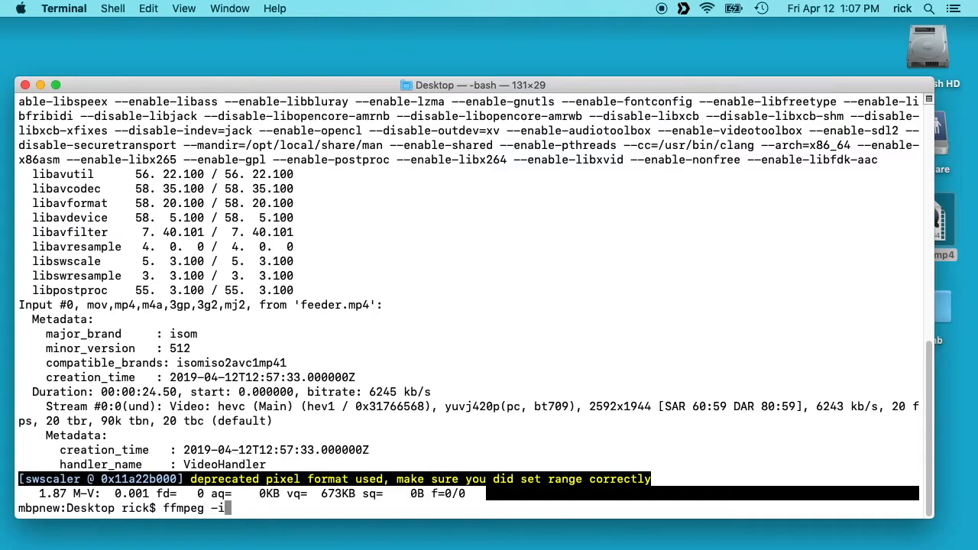
pyautogui.write('feeder.mp4')
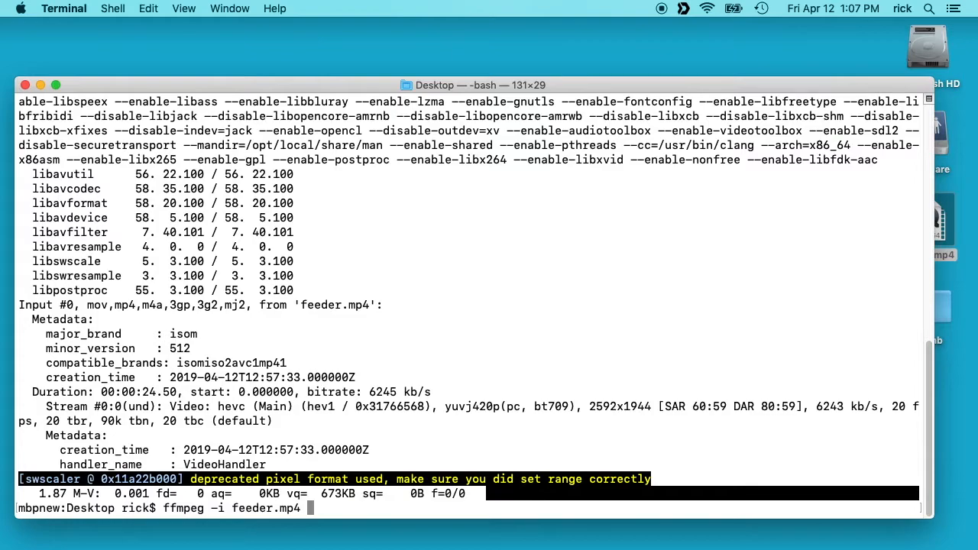
pyautogui.write('-codec copy')
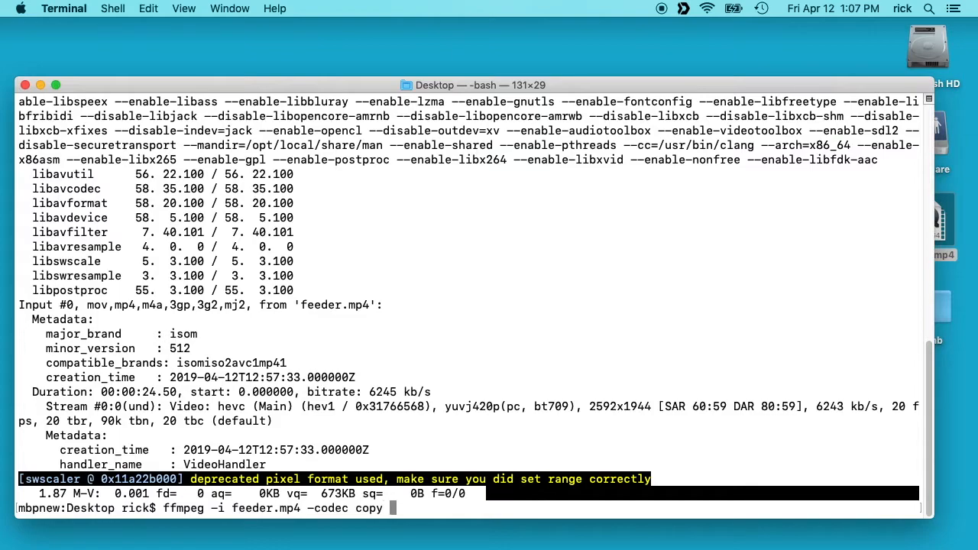
pyautogui.write('-tag')
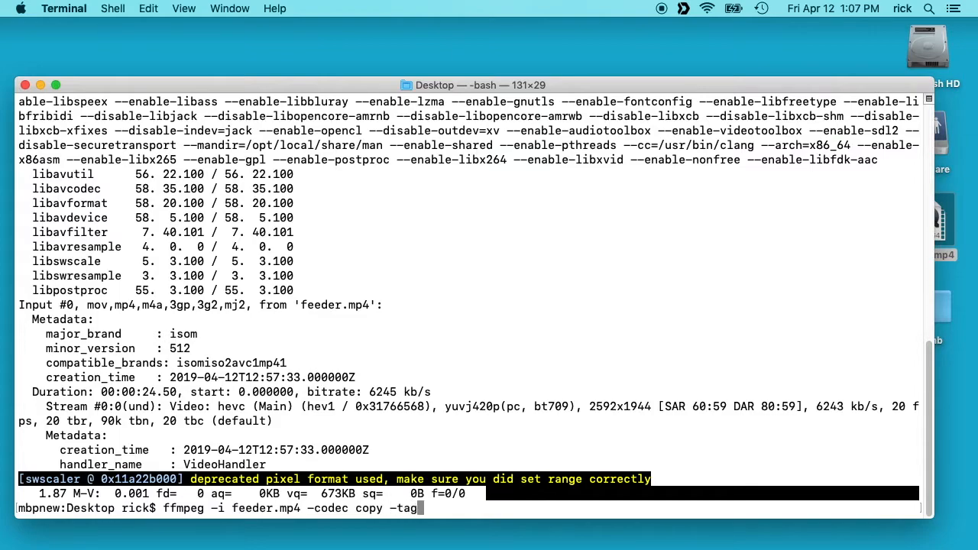
pyautogui.write(':v')
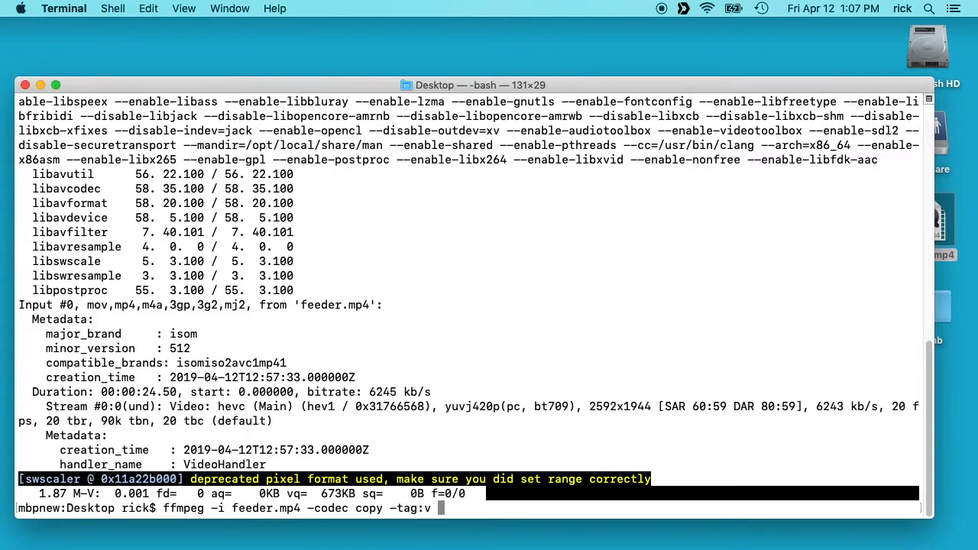
pyautogui.write('hvc1')
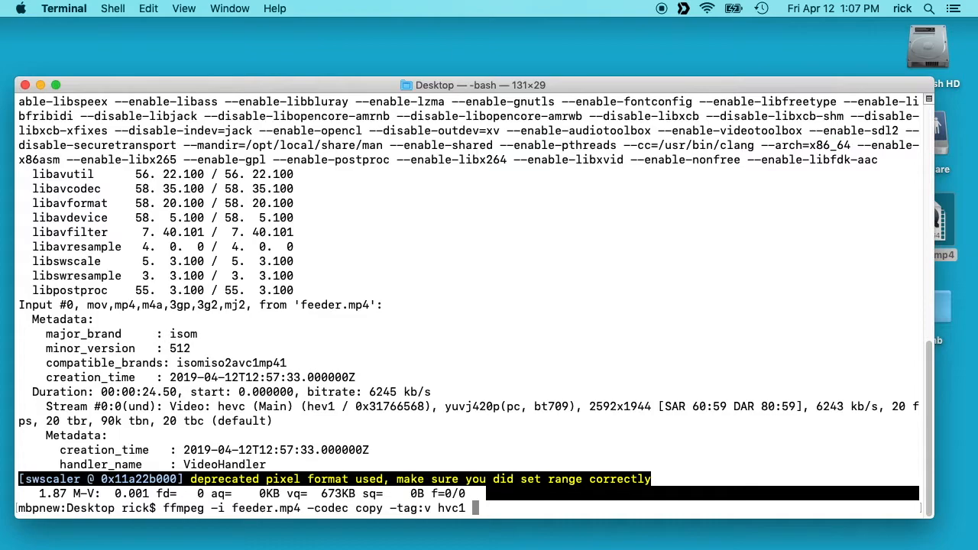
pyautogui.write('feeder.mp4')
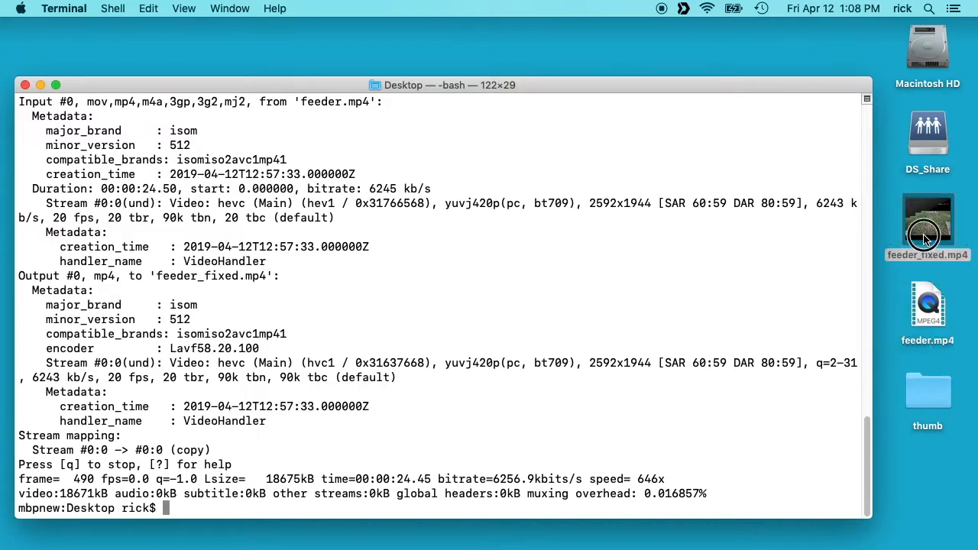
# Open feeder_fixed.mp4 in QuickTime Player, play it, and pause around 12 seconds.
pyautogui.doubleClick(927, 222)
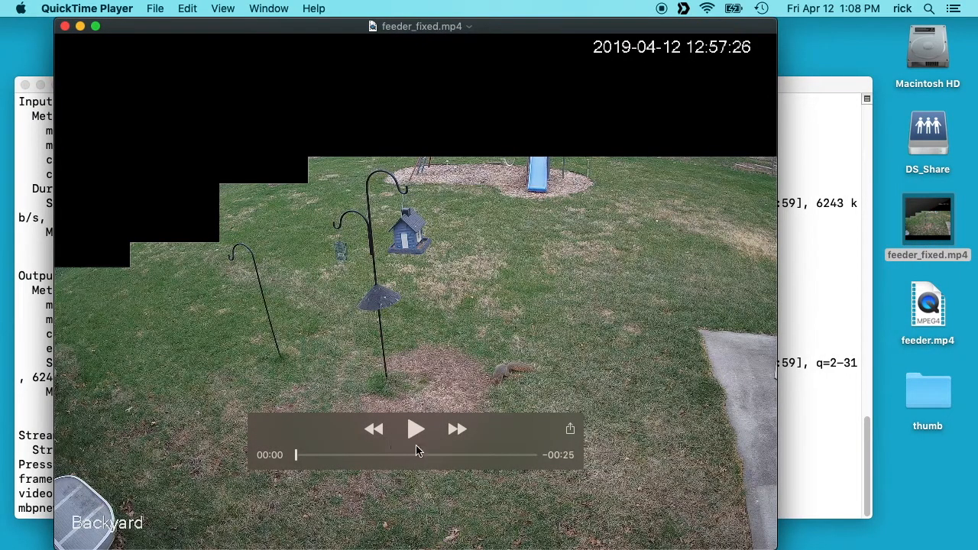
pyautogui.click(416, 429)
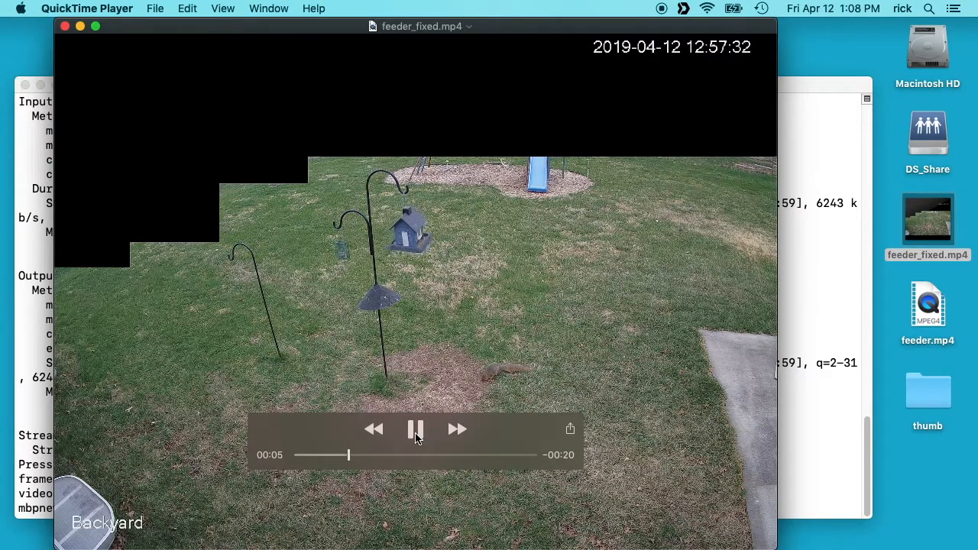
pyautogui.moveTo(419, 340)
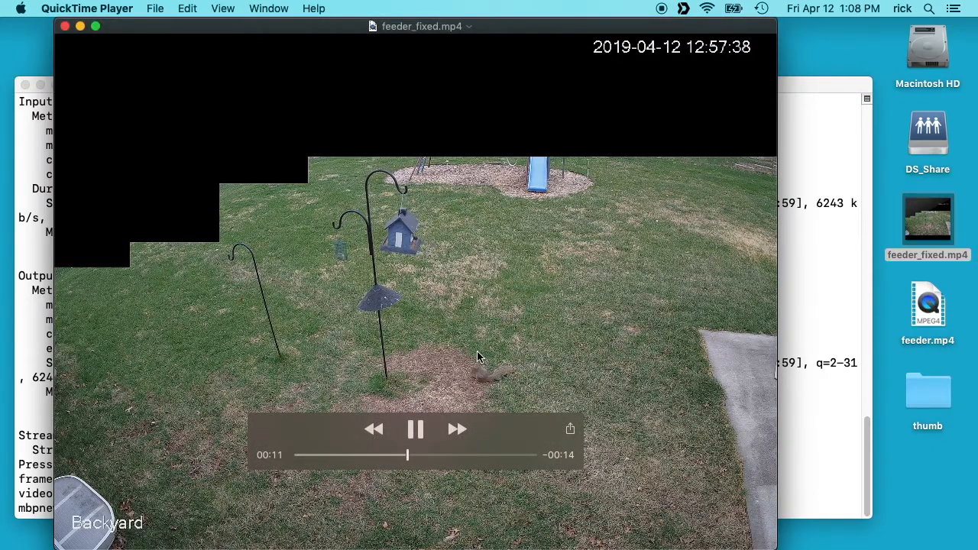
pyautogui.click(415, 429)
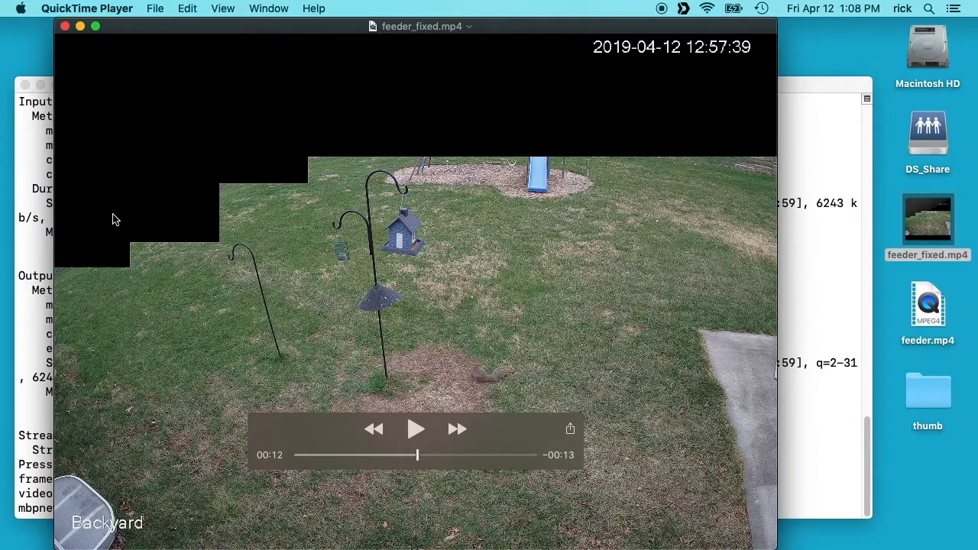
pyautogui.moveTo(391, 150)
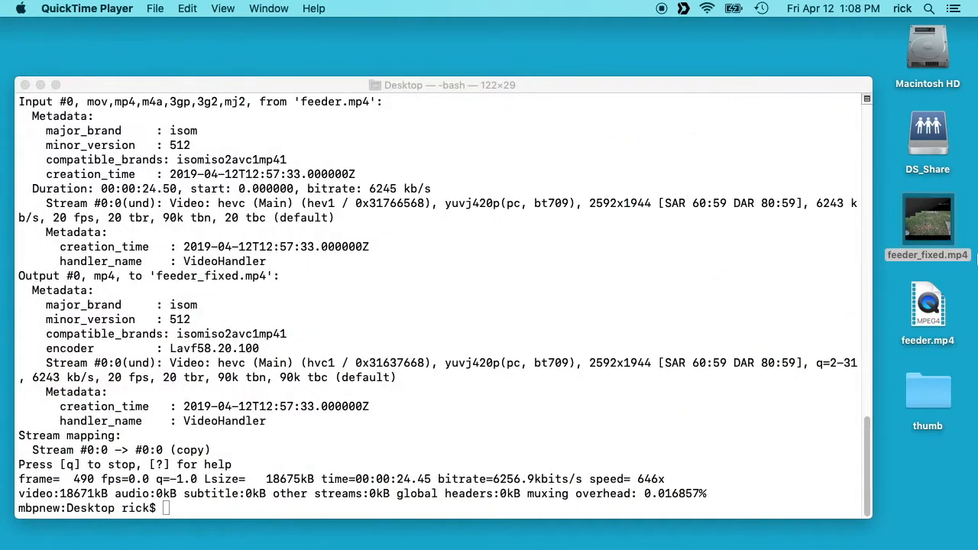
# Select the new feeder_fixed.mp4 icon on the desktop.
pyautogui.click(928, 220)
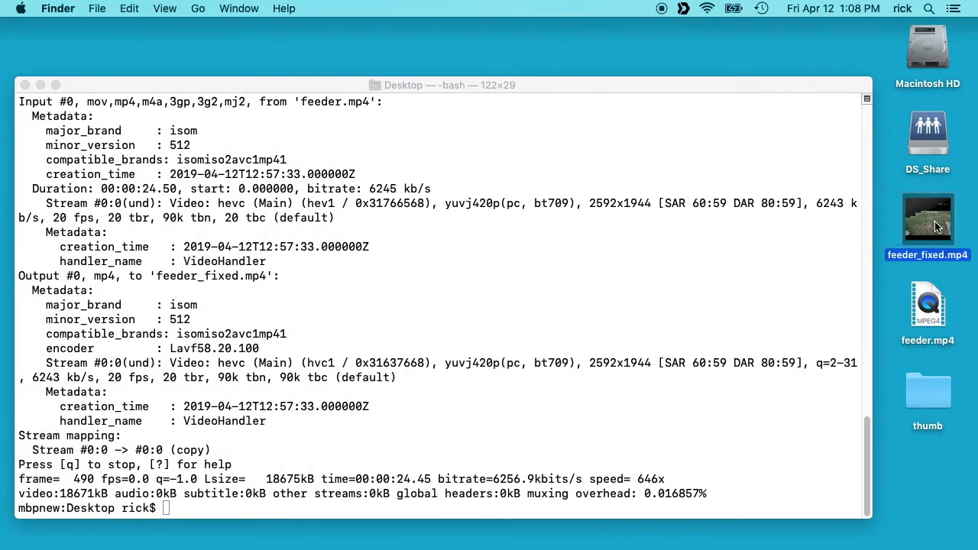